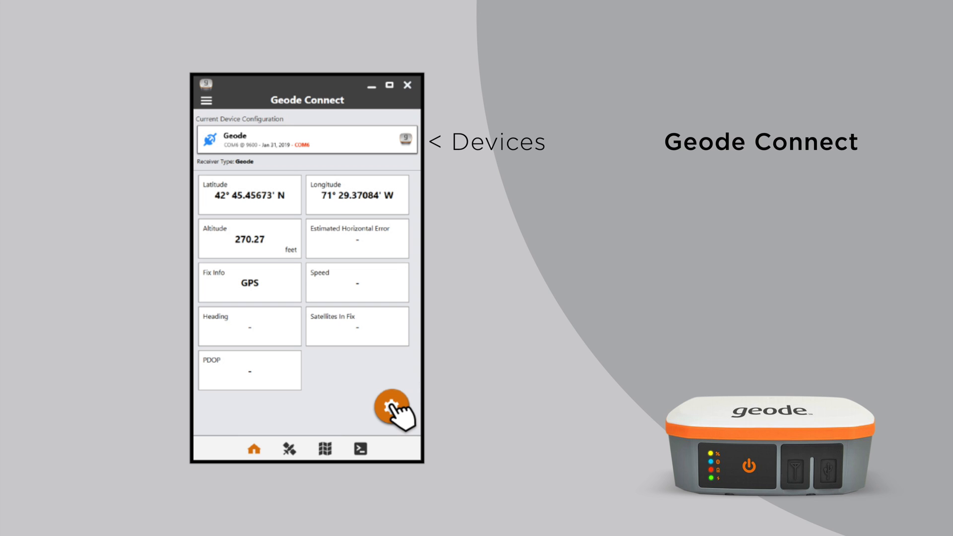
Step: Enter Configure Geode and set Environment to Custom, leaving Update Rate at 1 hz
{"action": "left_click", "coordinate": [393, 405]}
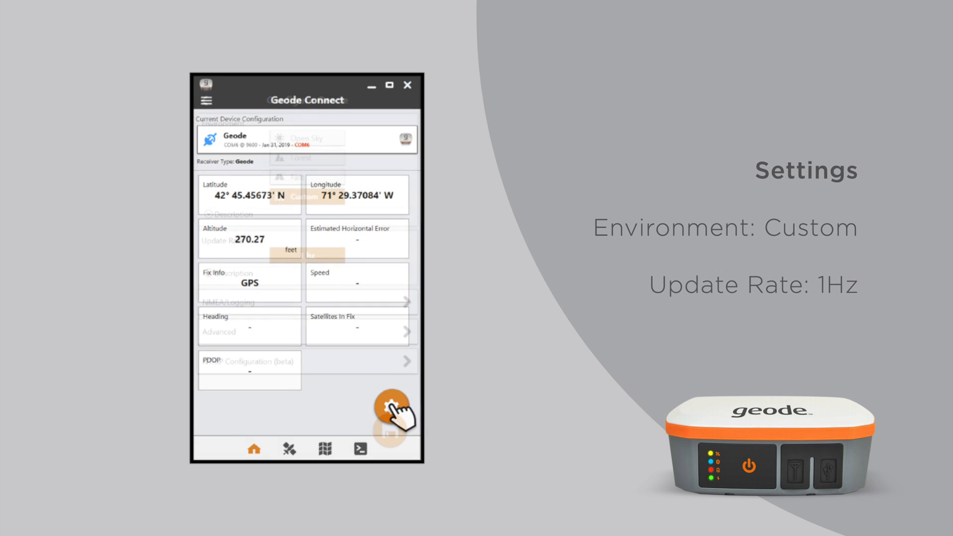
{"action": "left_click", "coordinate": [393, 405]}
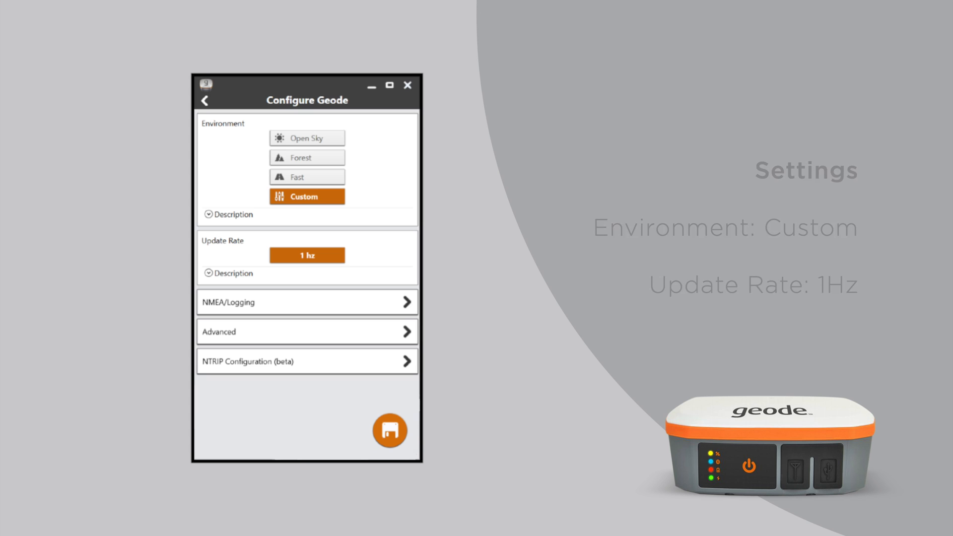
Step: Go into the Advanced receiver settings from the Configure Geode screen
{"action": "left_click", "coordinate": [307, 302]}
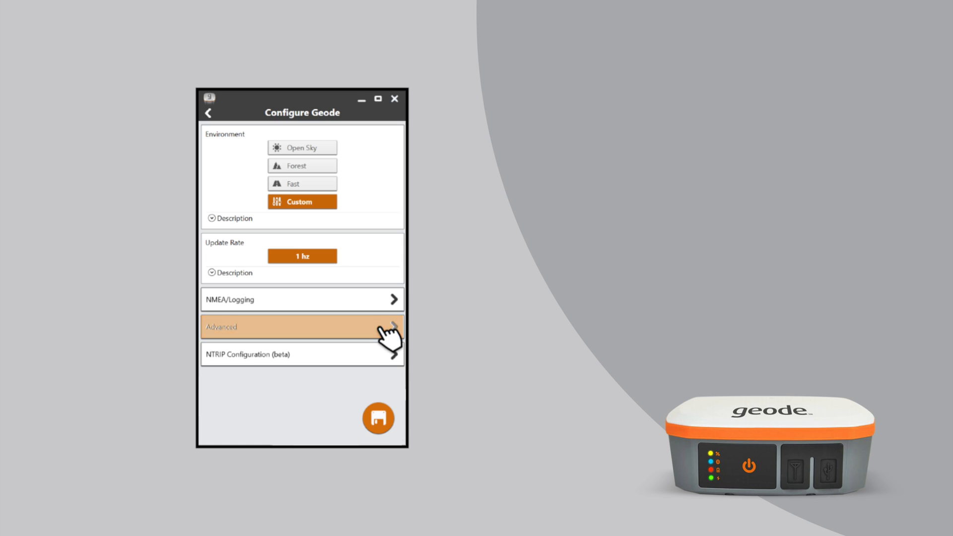
{"action": "left_click", "coordinate": [302, 328]}
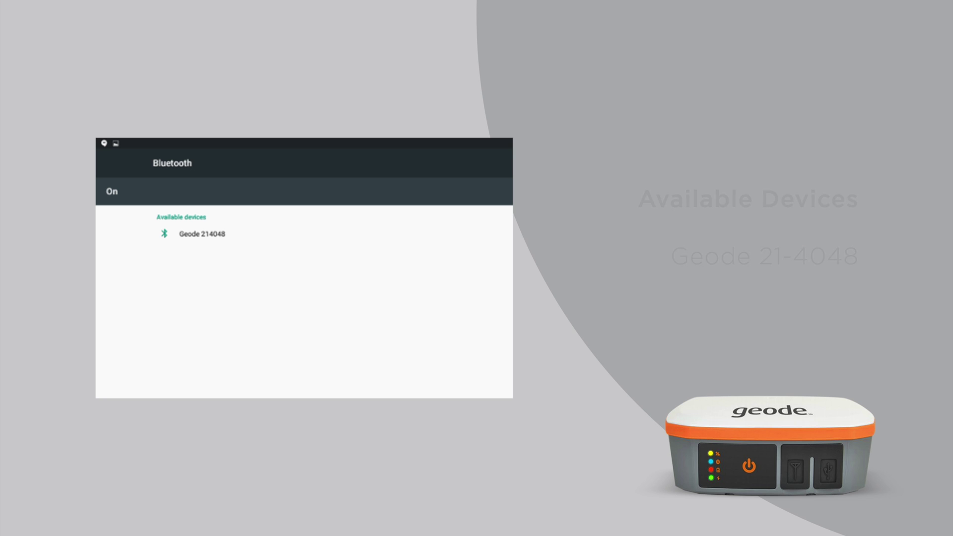
Step: Pair the tablet with the Geode 214048 receiver under Bluetooth available devices
{"action": "left_click", "coordinate": [202, 234]}
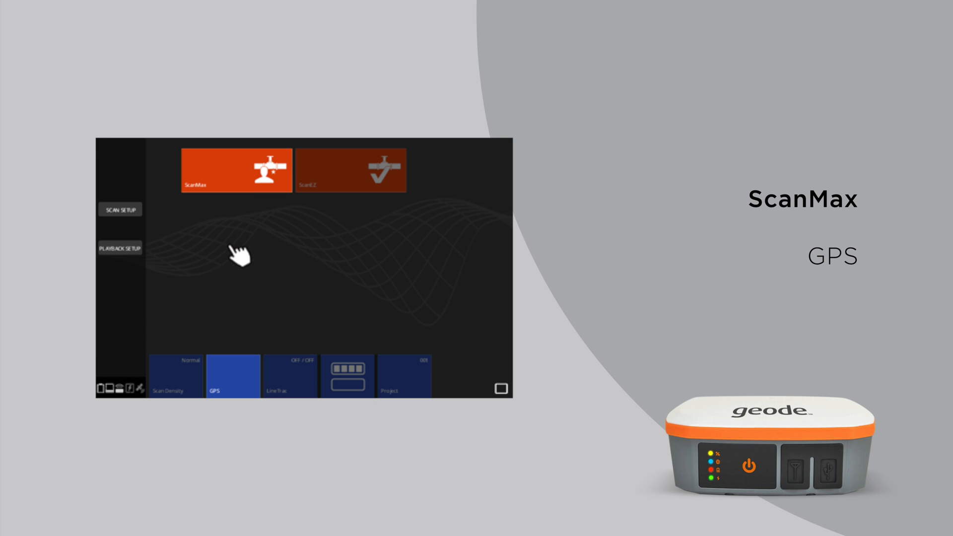
Step: Bring up ScanMax's GPS settings with GPS Options set to External GPS
{"action": "left_click", "coordinate": [223, 376]}
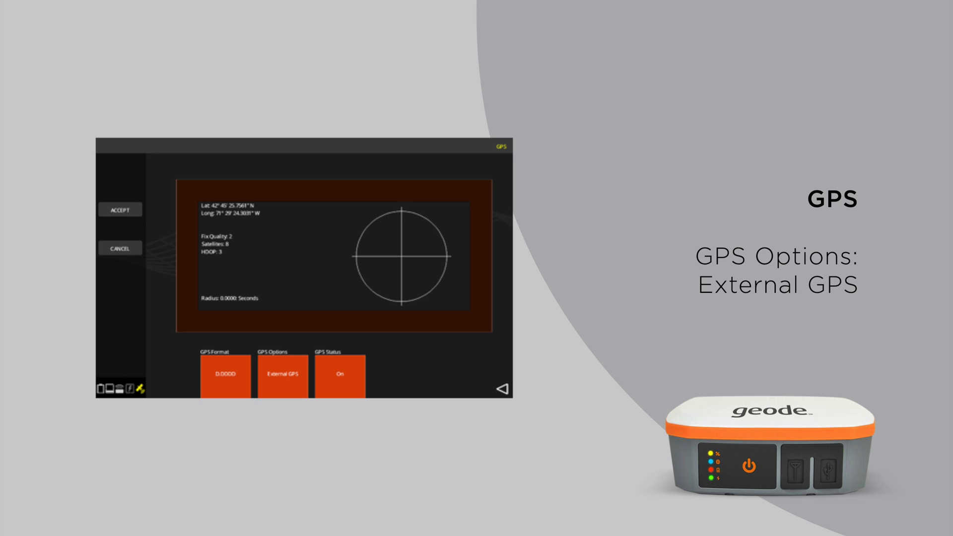